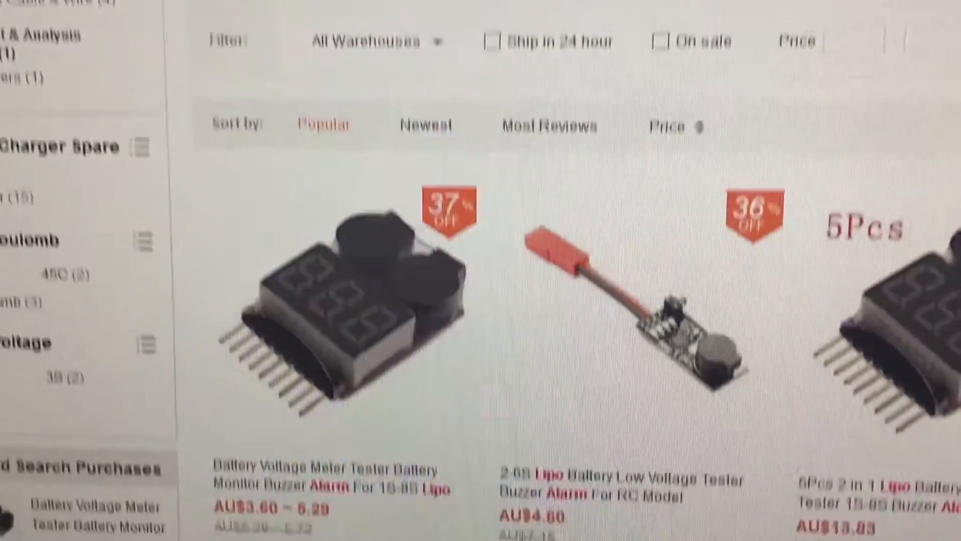
pyautogui.scroll(-3)
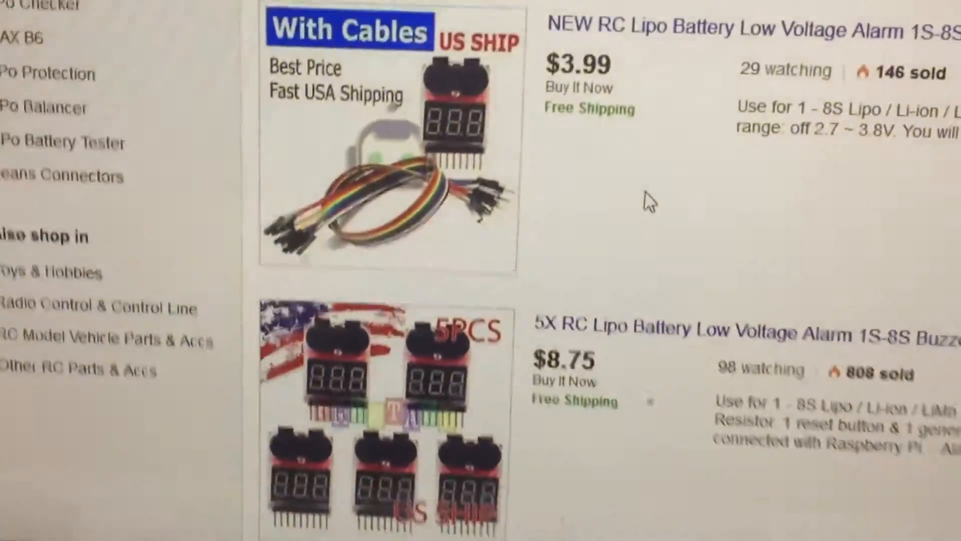
pyautogui.scroll(3)
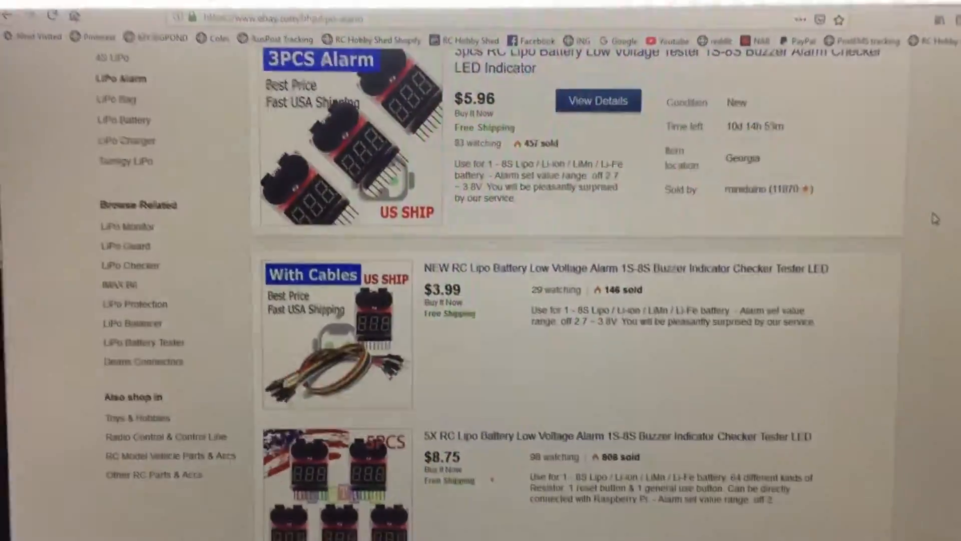
pyautogui.scroll(-3)
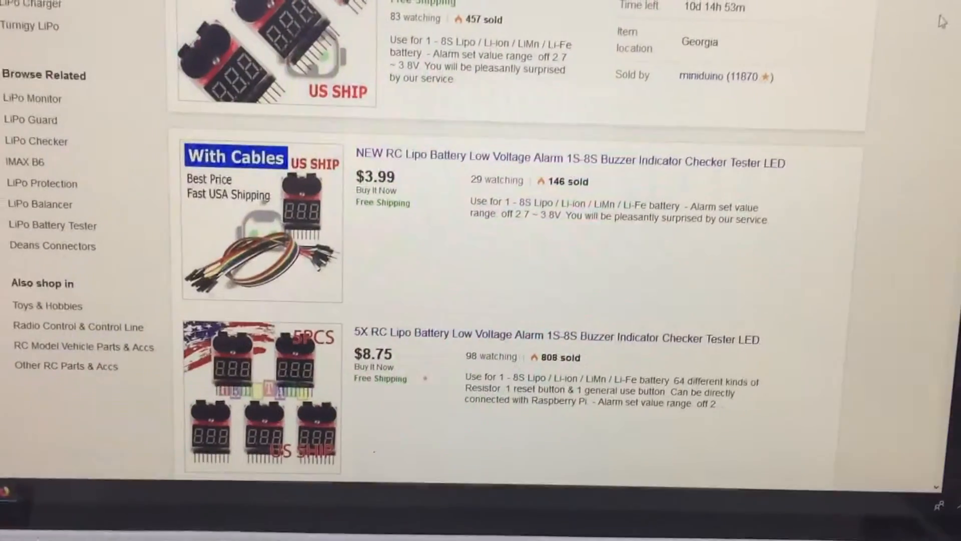